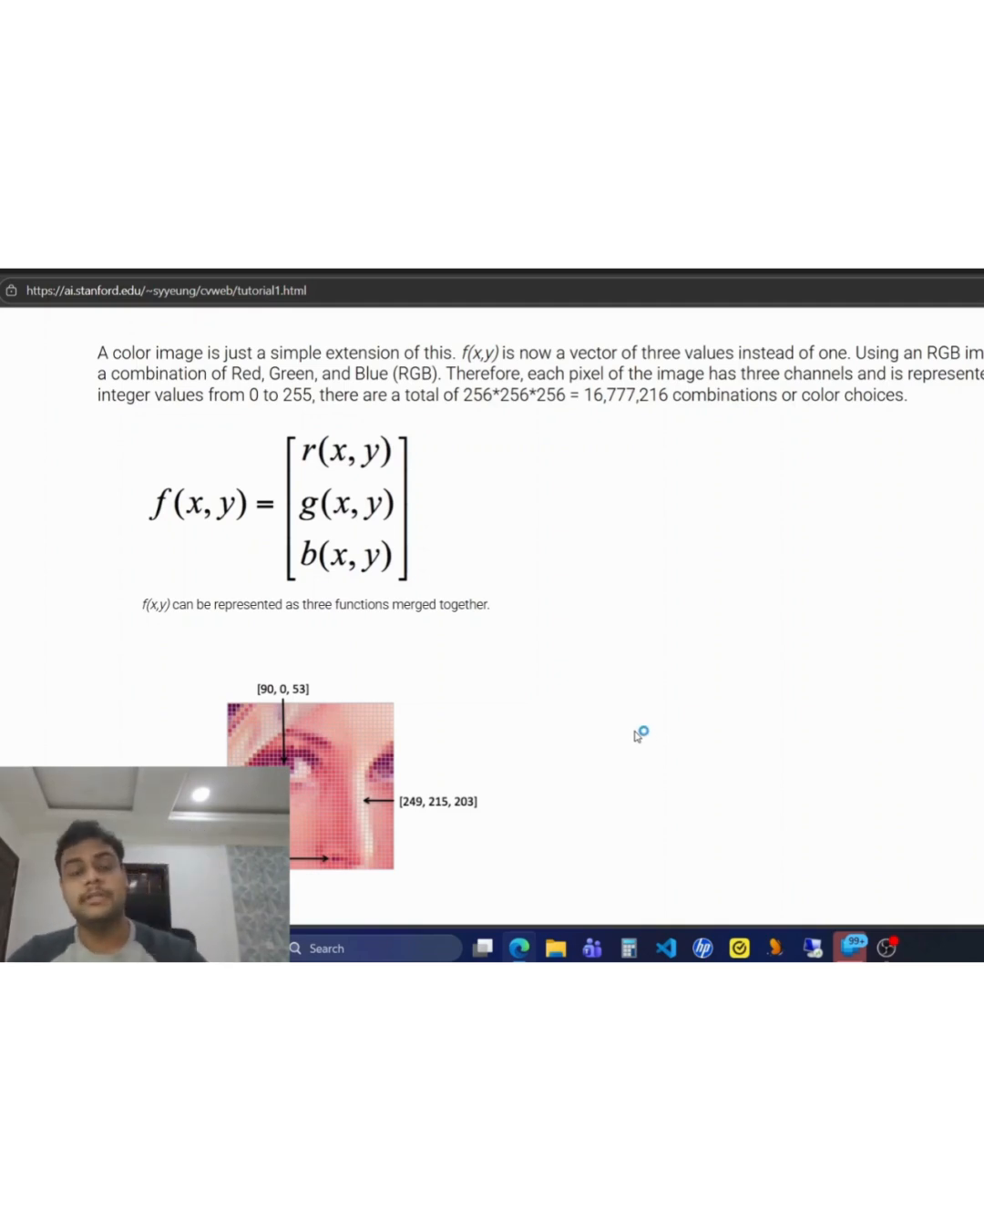
mouse_move(636, 737)
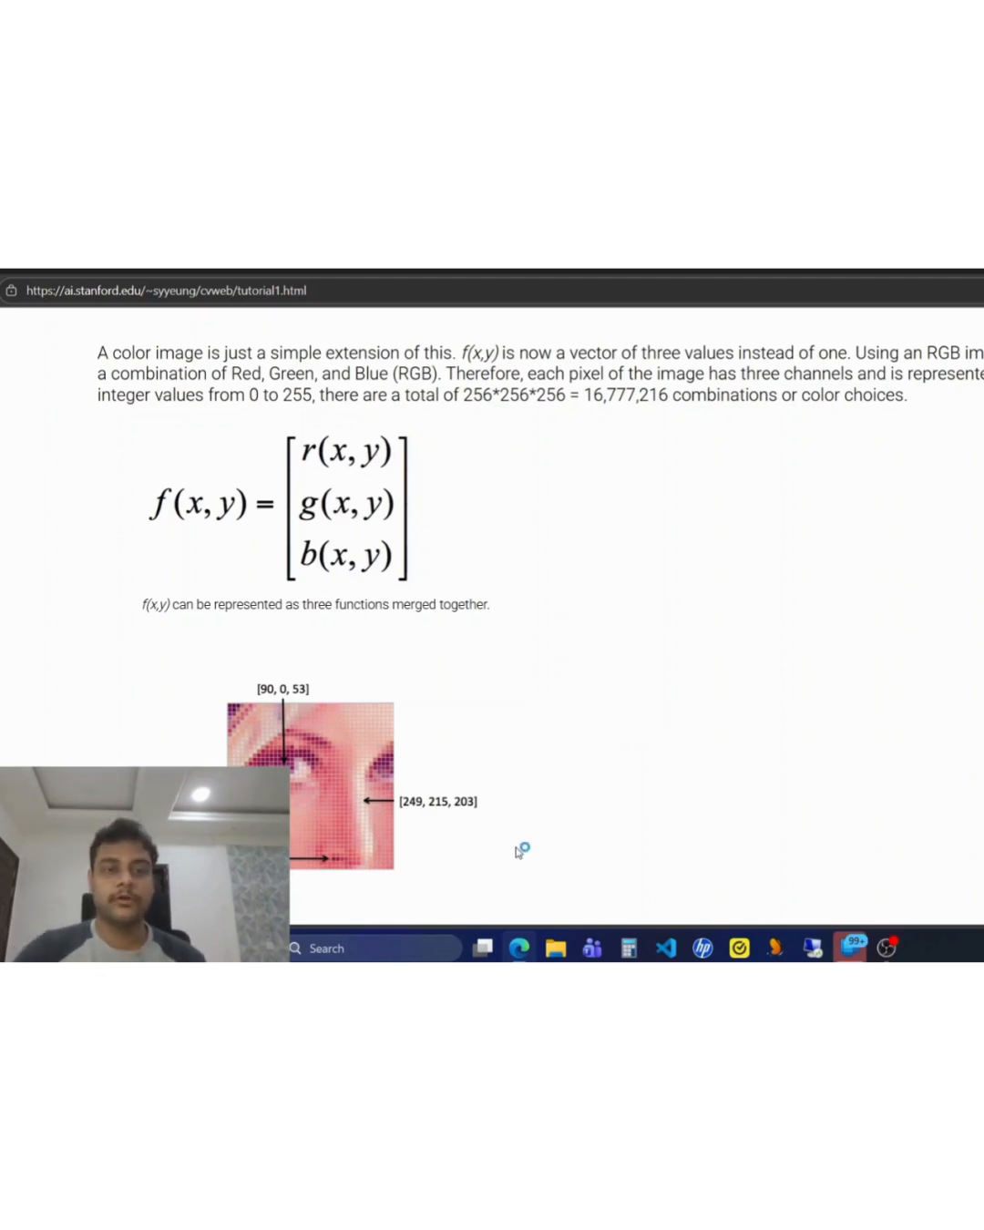
scroll(down, 3)
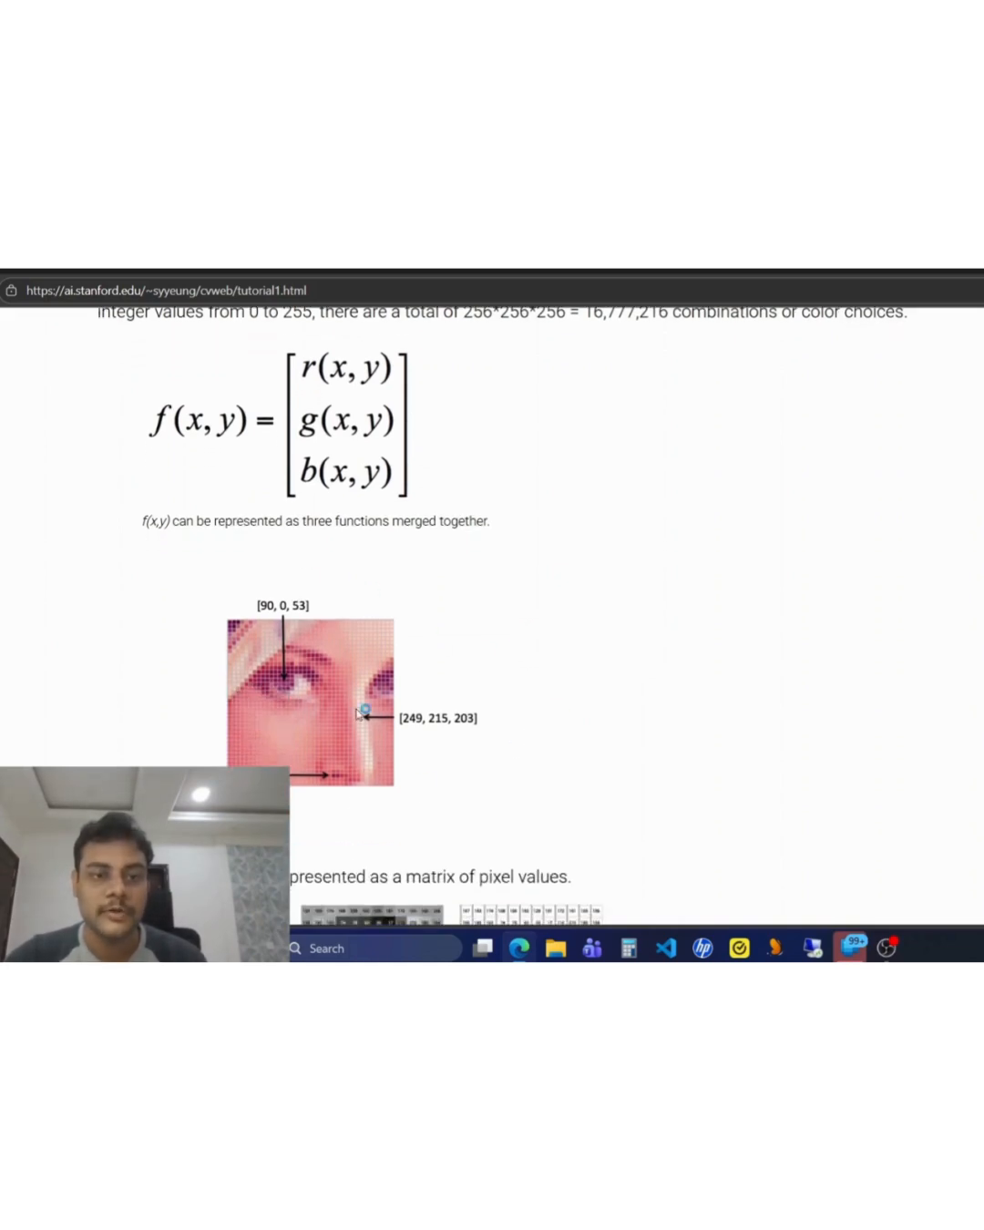
mouse_move(362, 814)
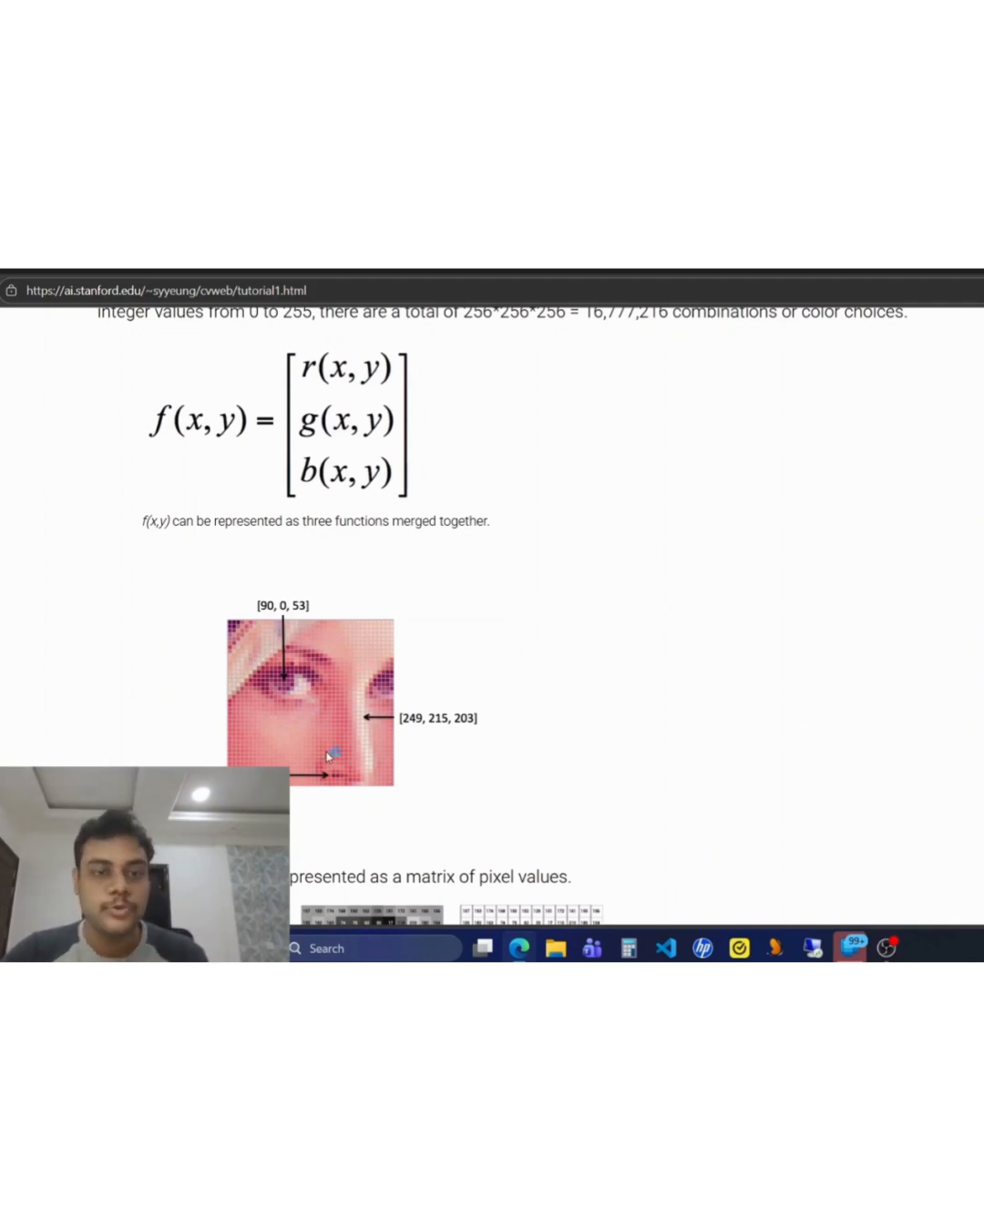
mouse_move(232, 638)
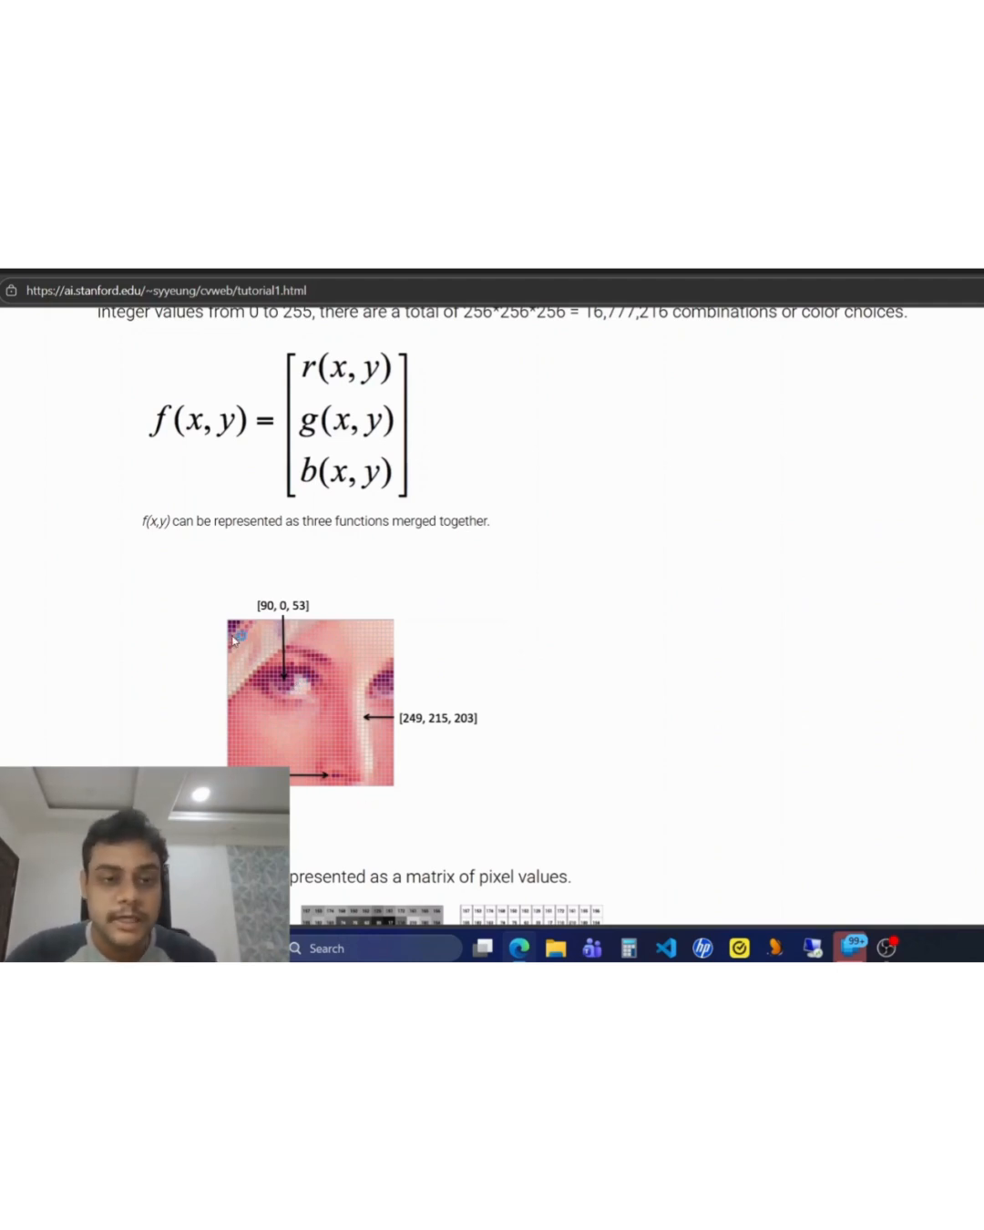
mouse_move(230, 635)
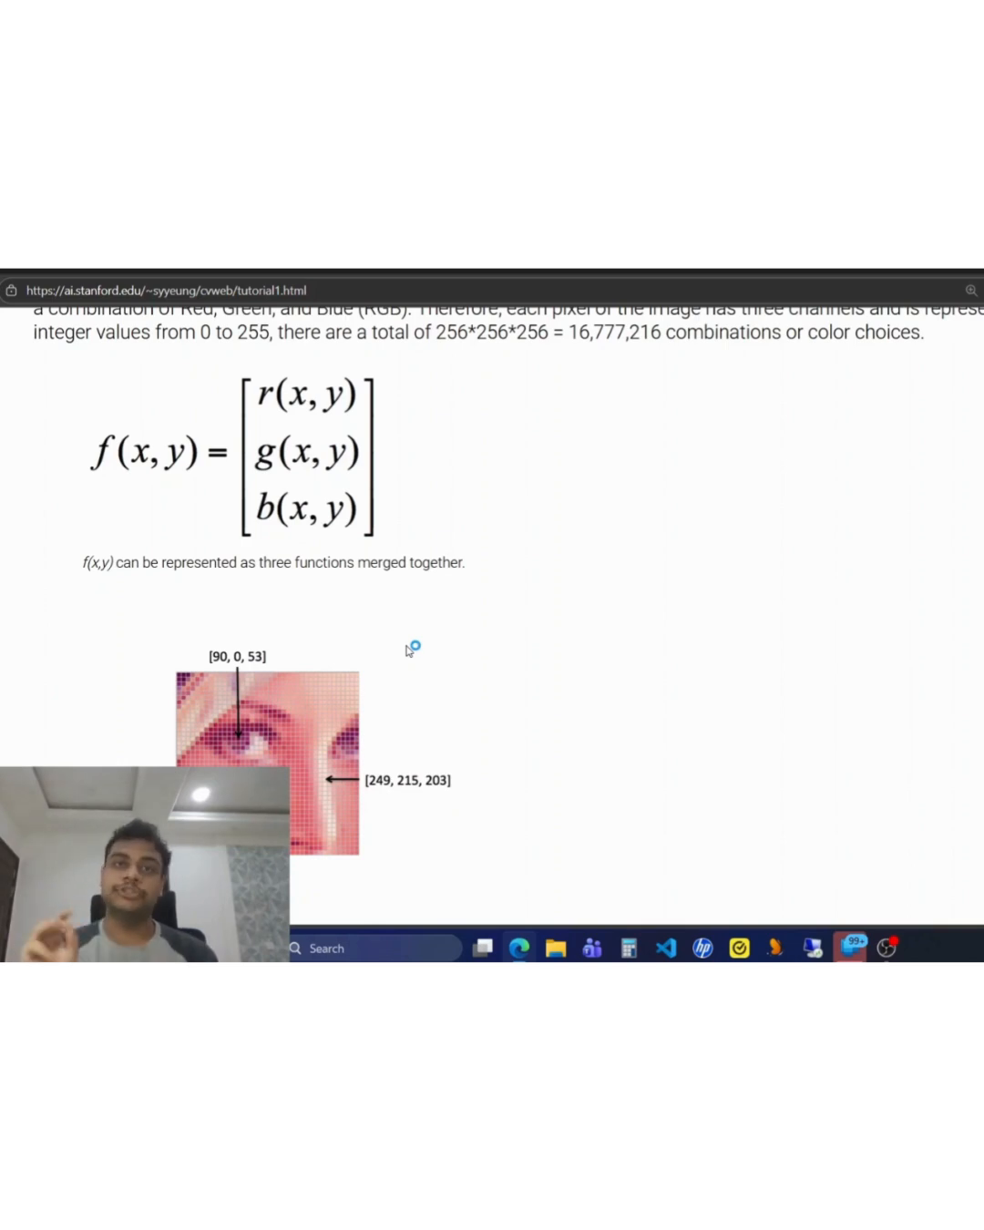
mouse_move(211, 665)
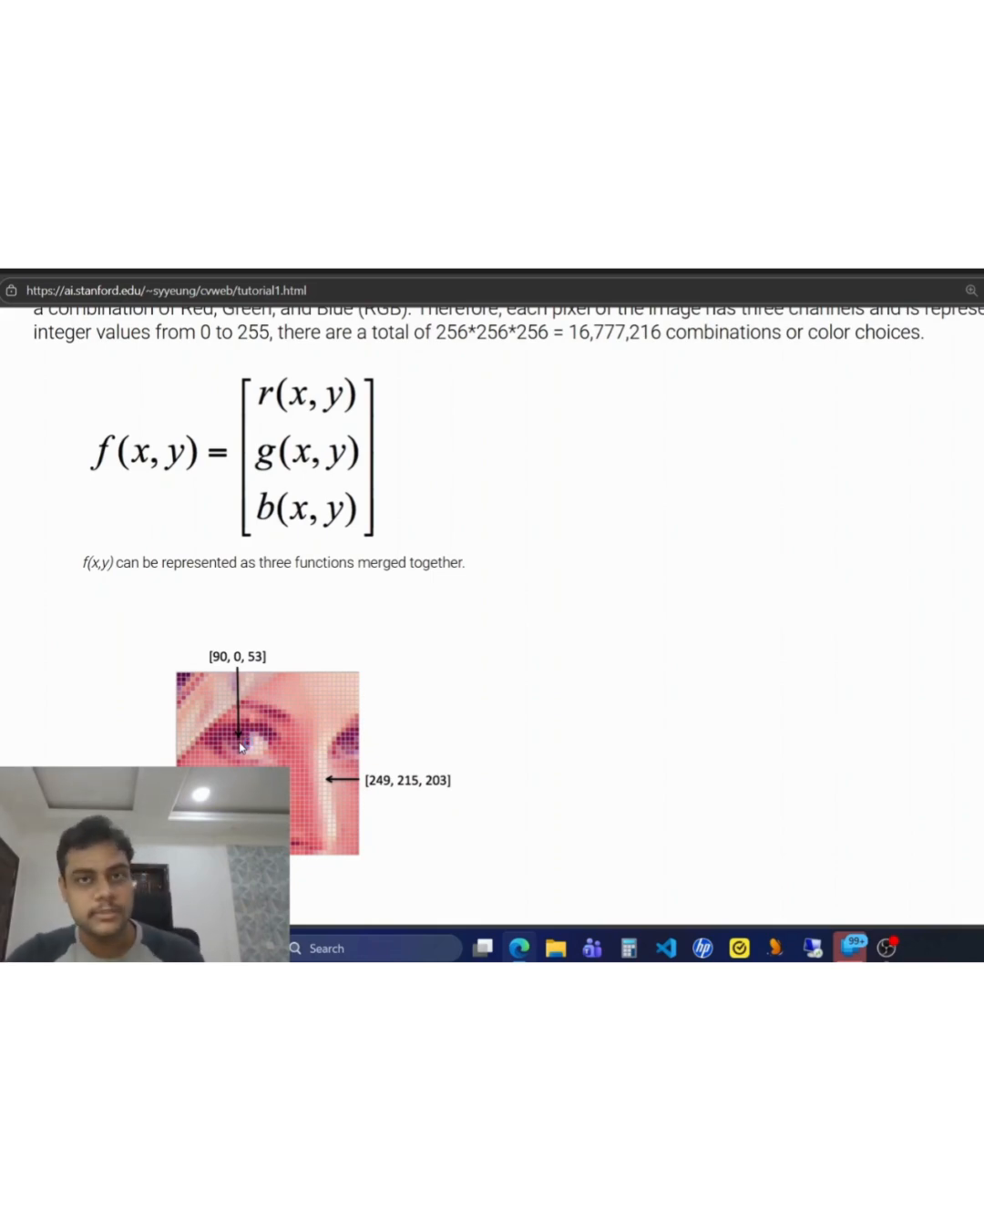
scroll(down, 3)
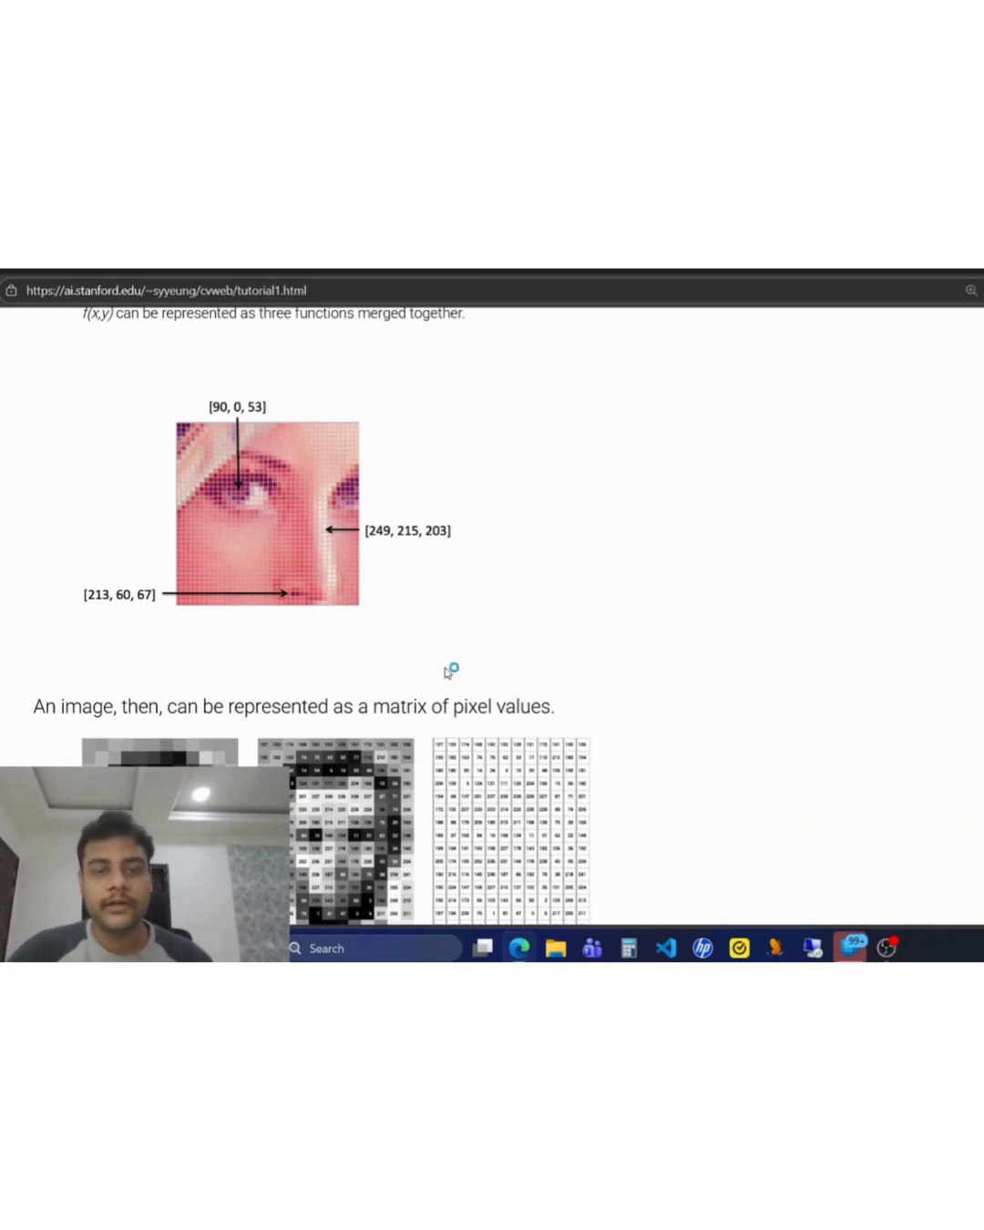
scroll(down, 3)
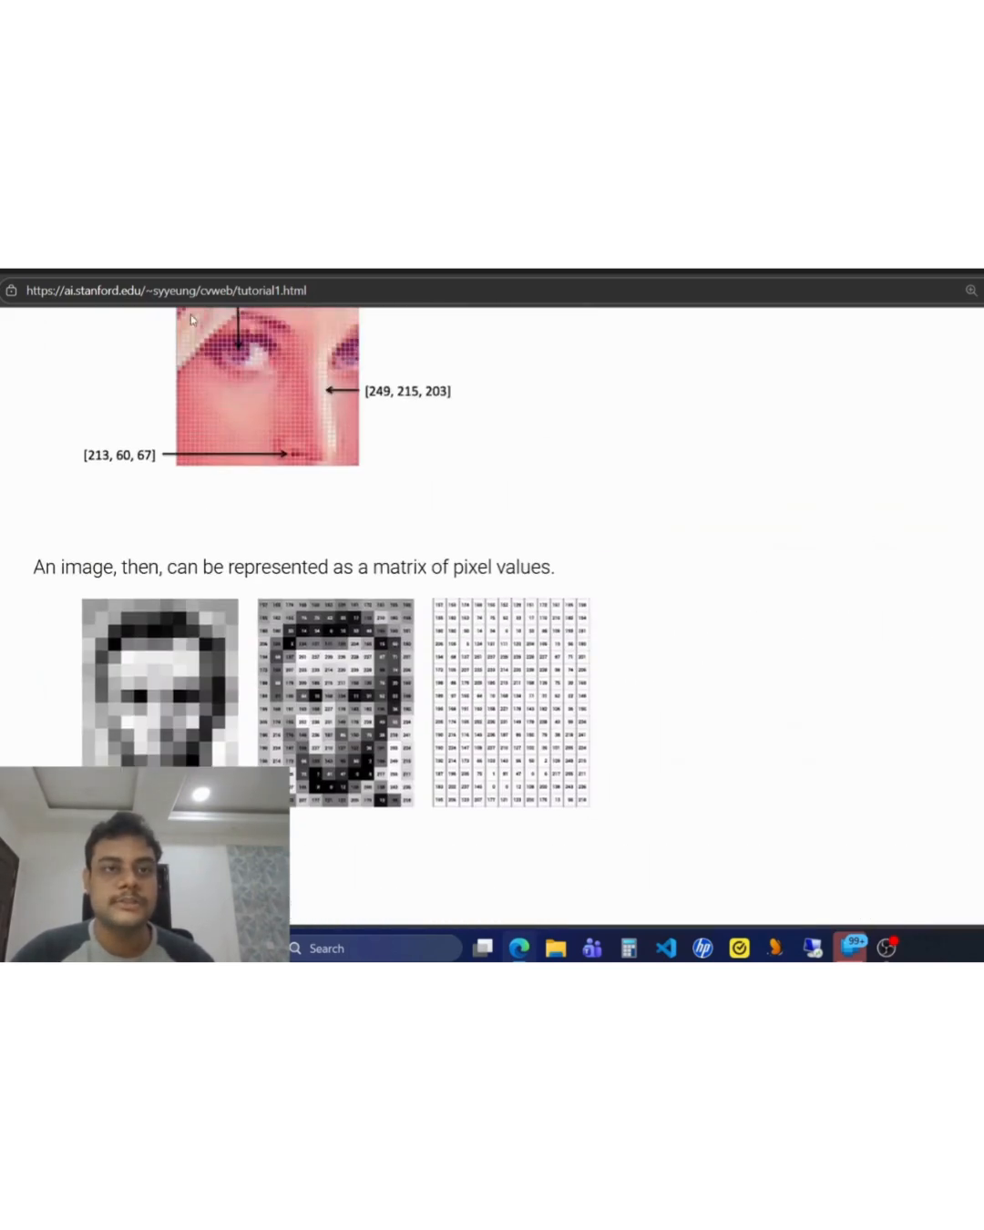
scroll(down, 3)
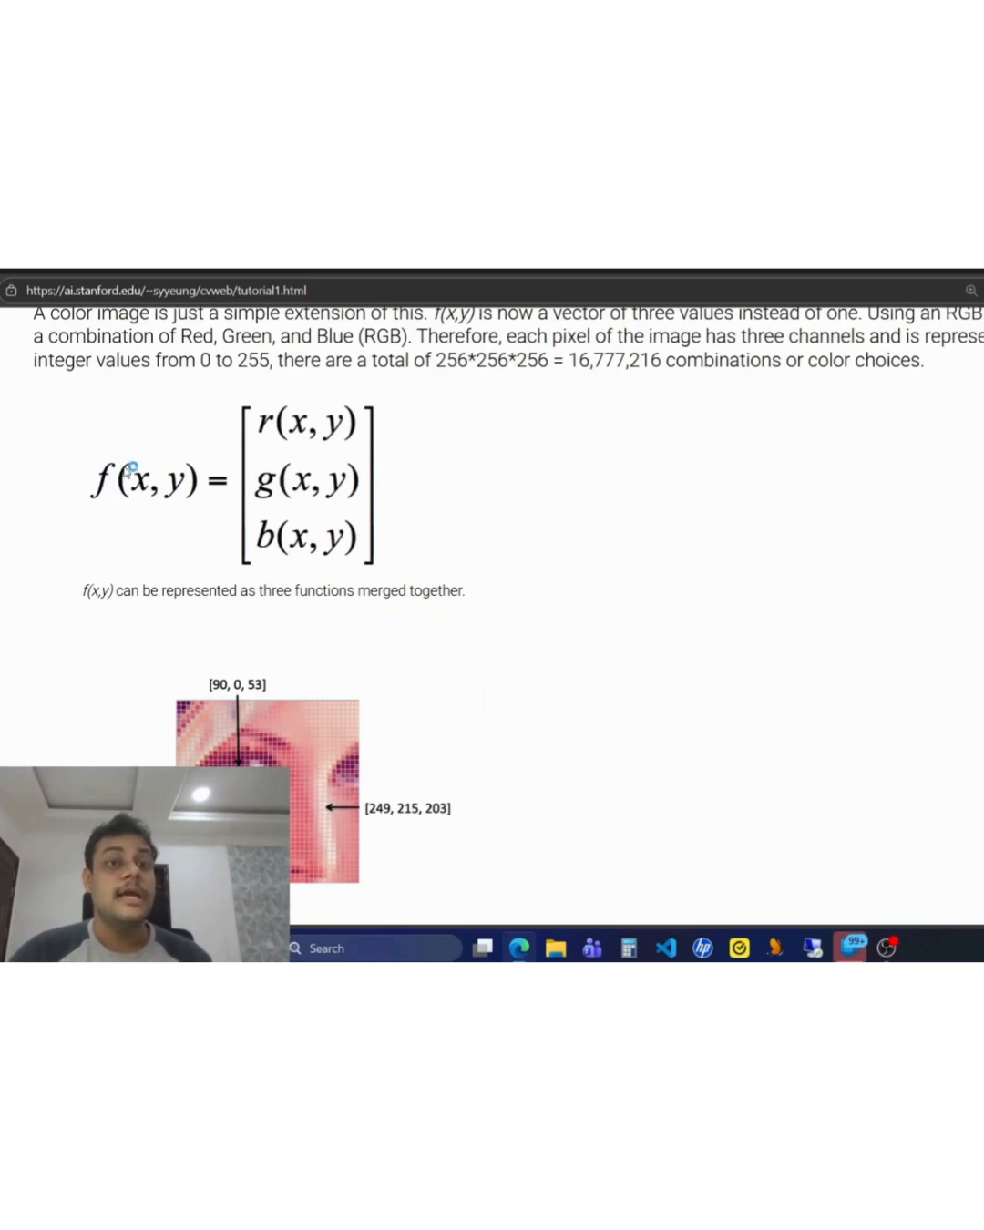
mouse_move(250, 660)
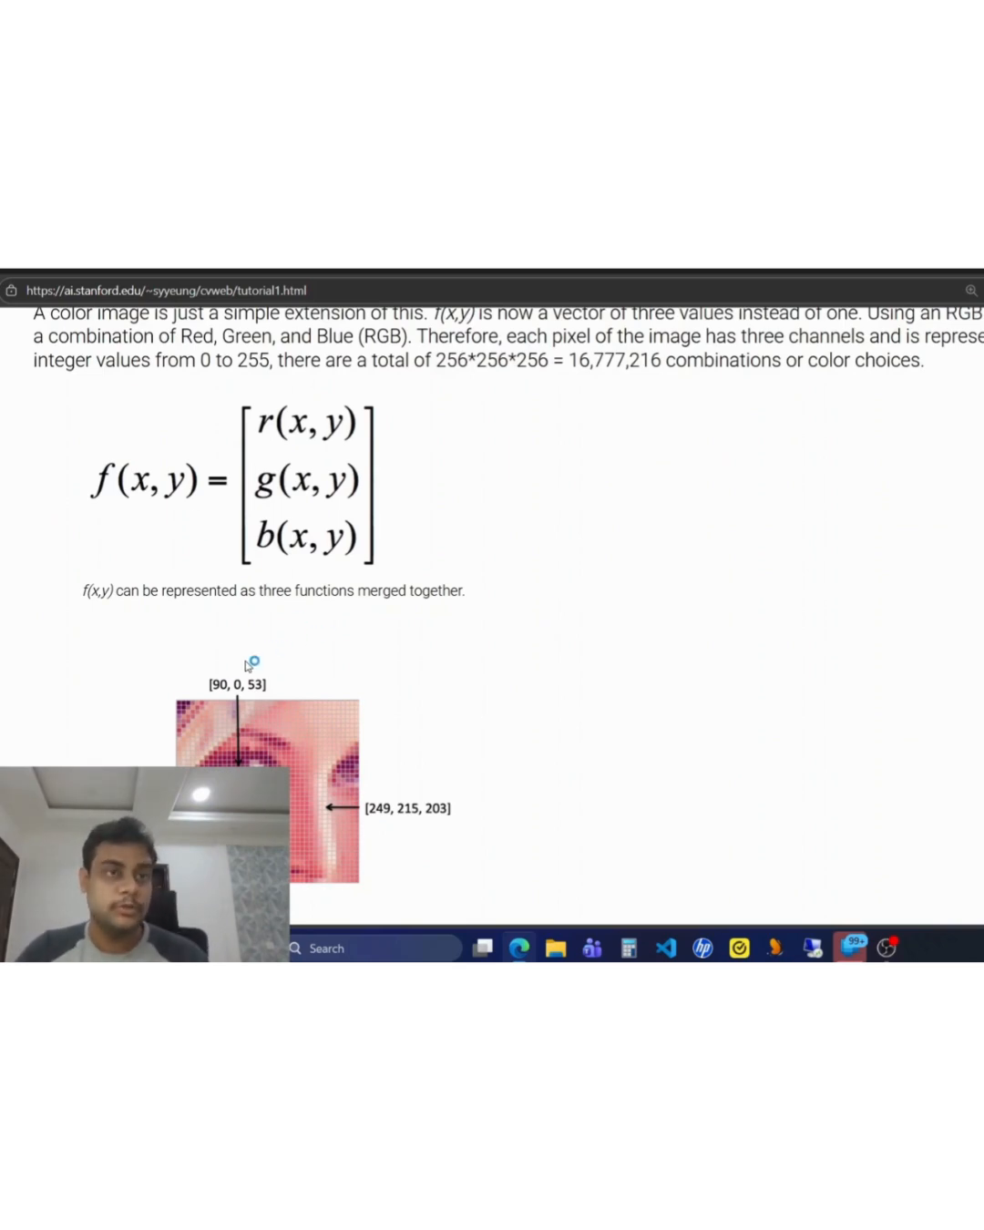
mouse_move(378, 629)
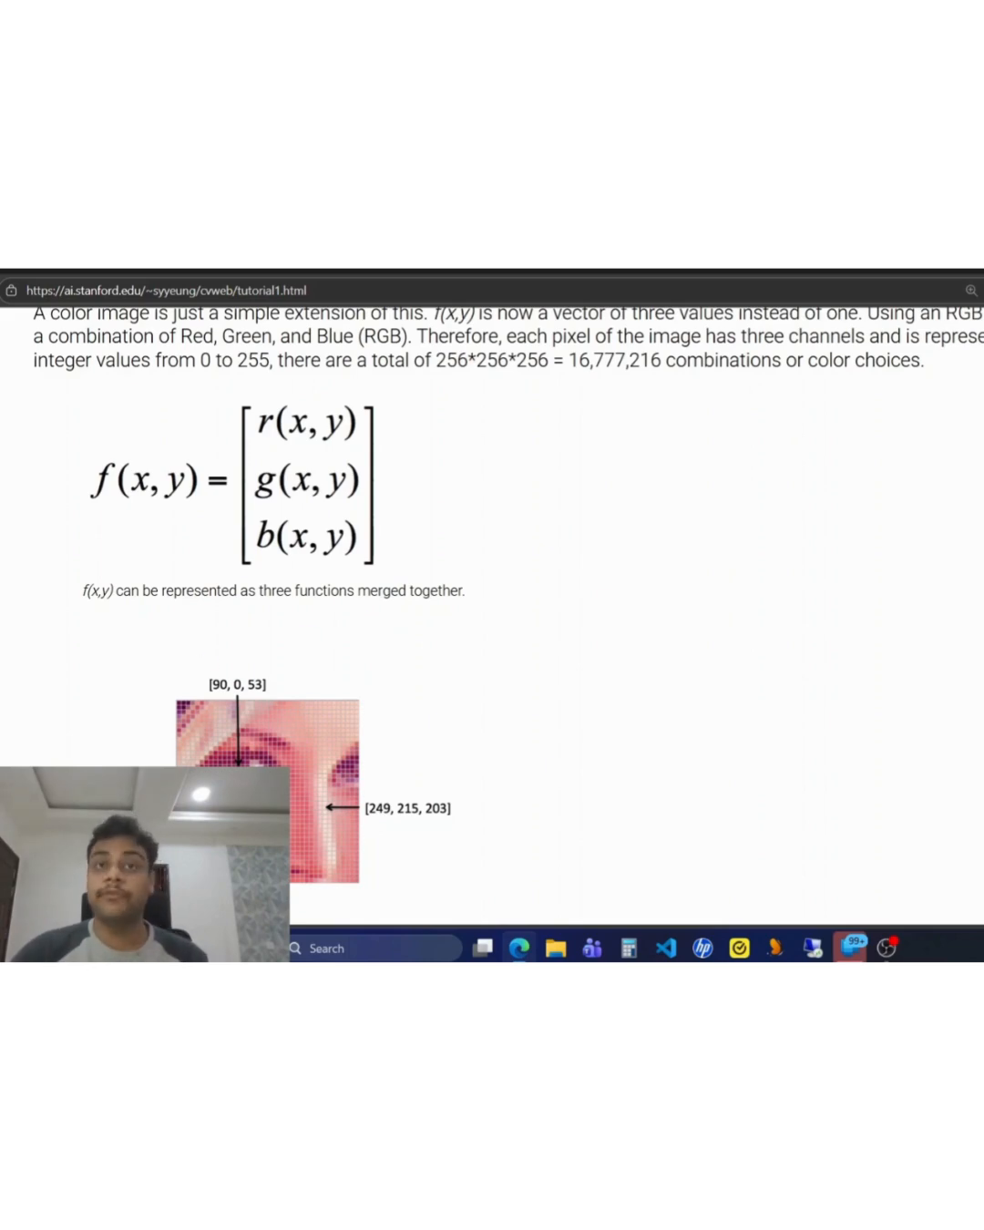
mouse_move(312, 711)
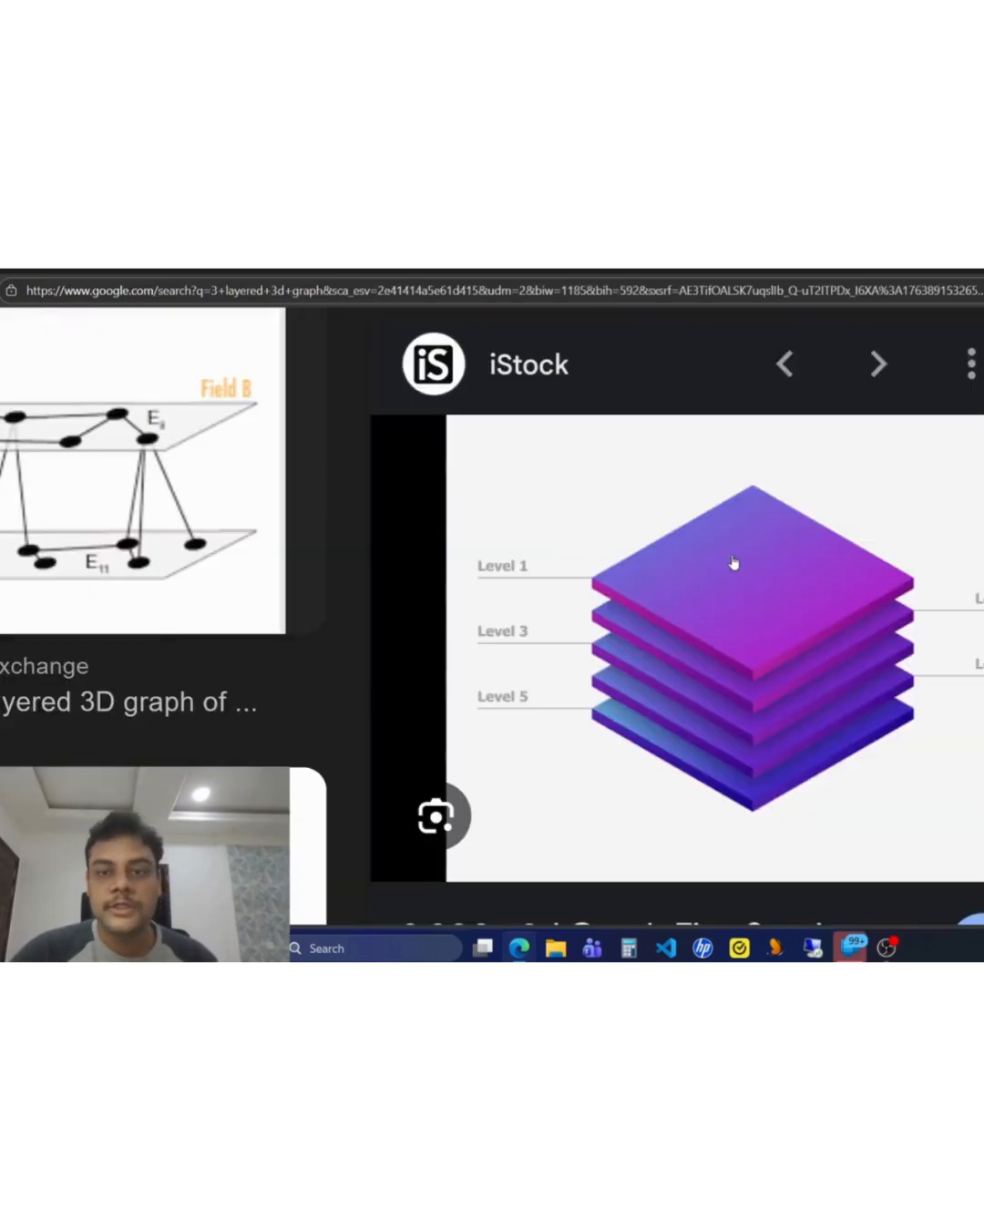
mouse_move(773, 714)
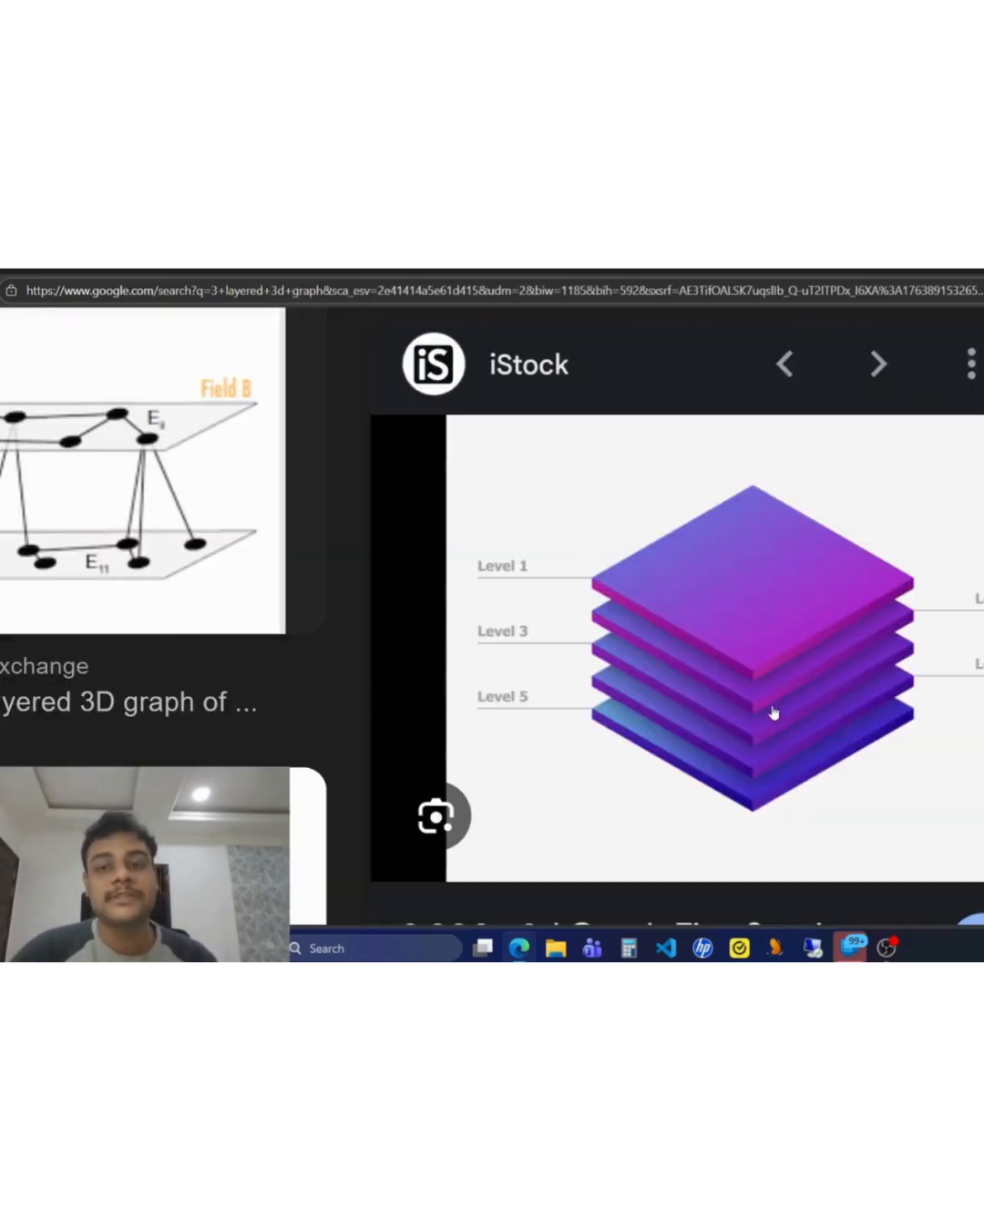
mouse_move(739, 644)
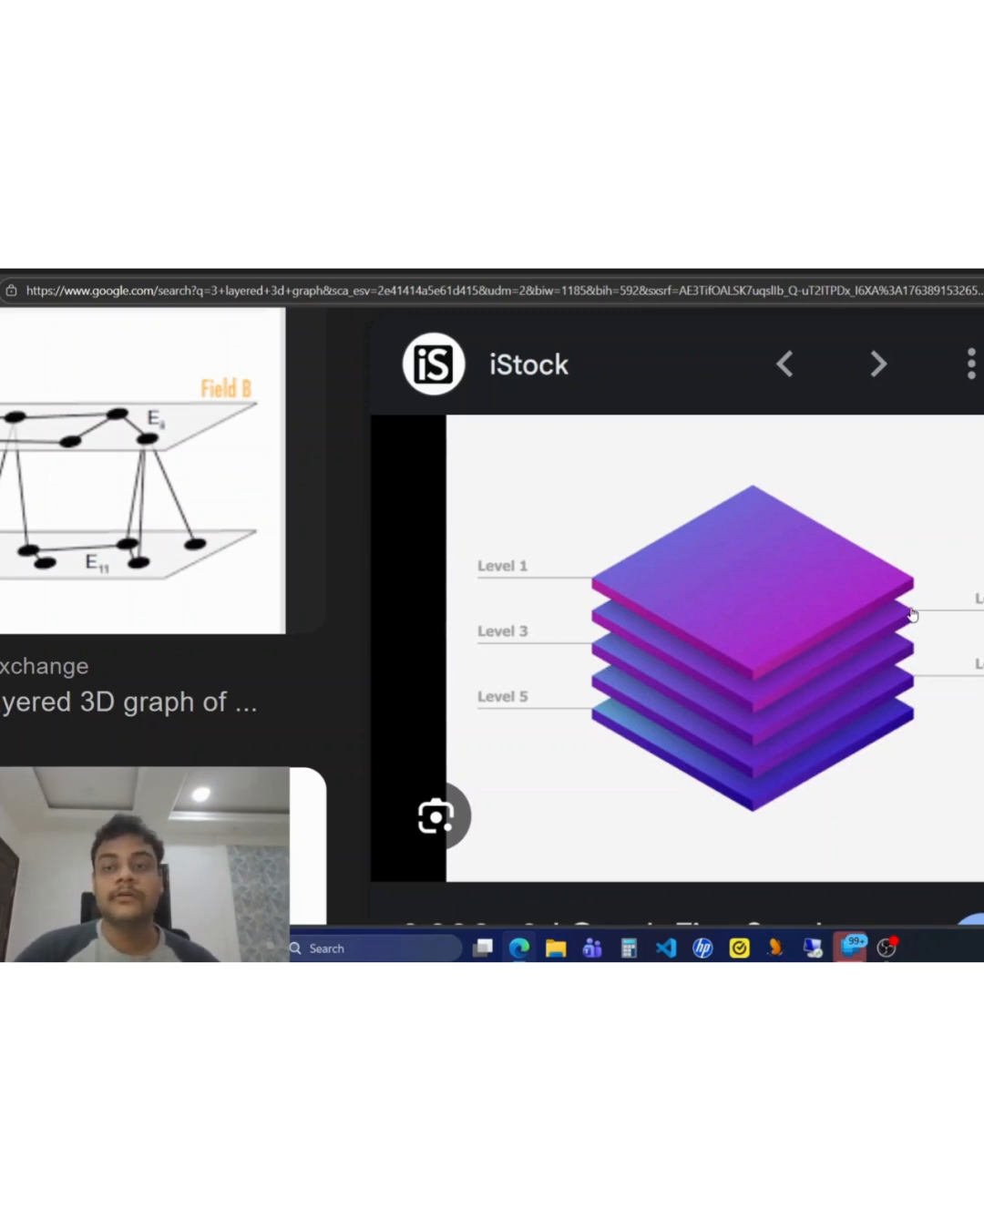
mouse_move(925, 672)
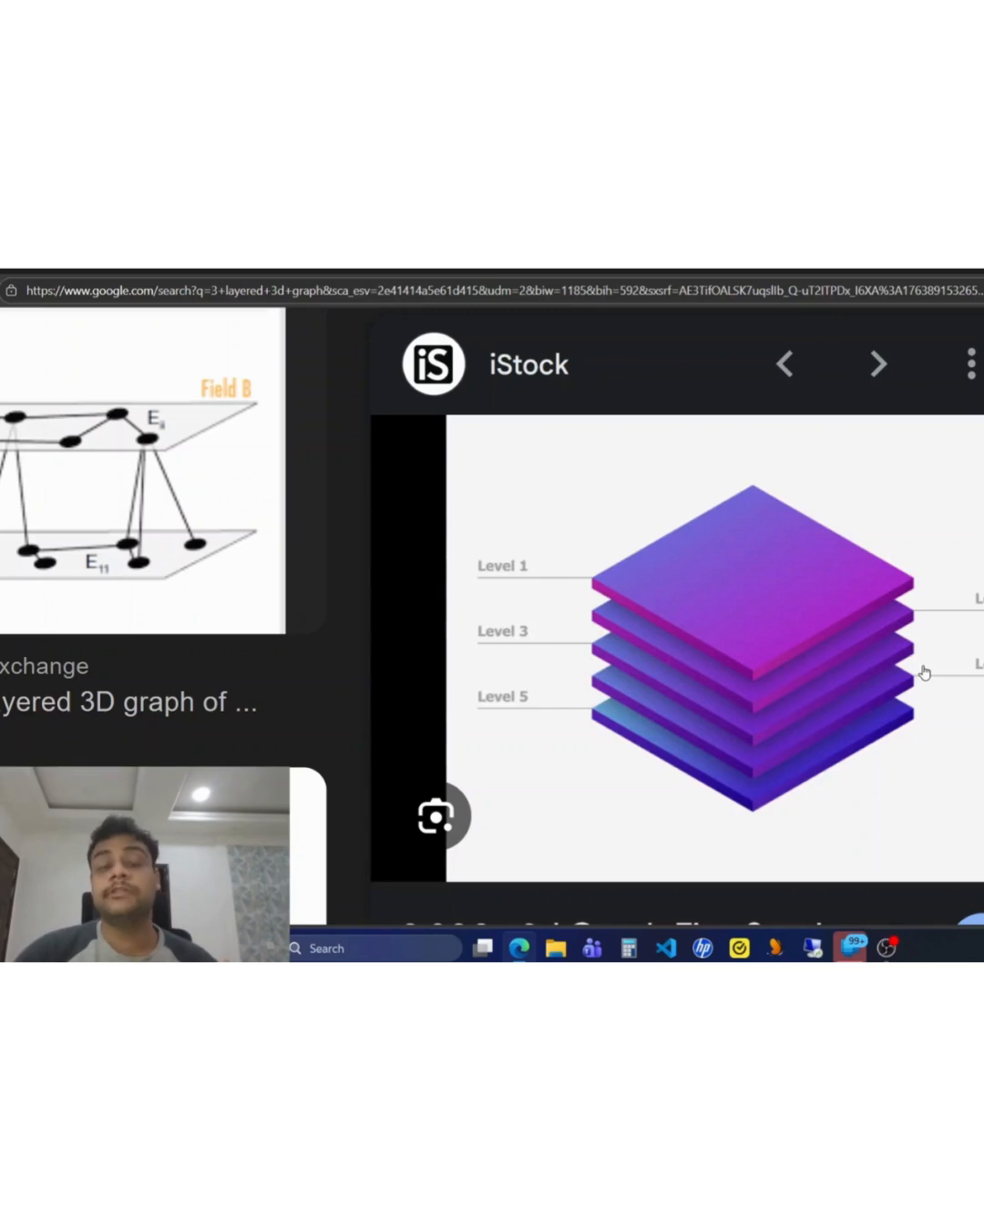
mouse_move(775, 487)
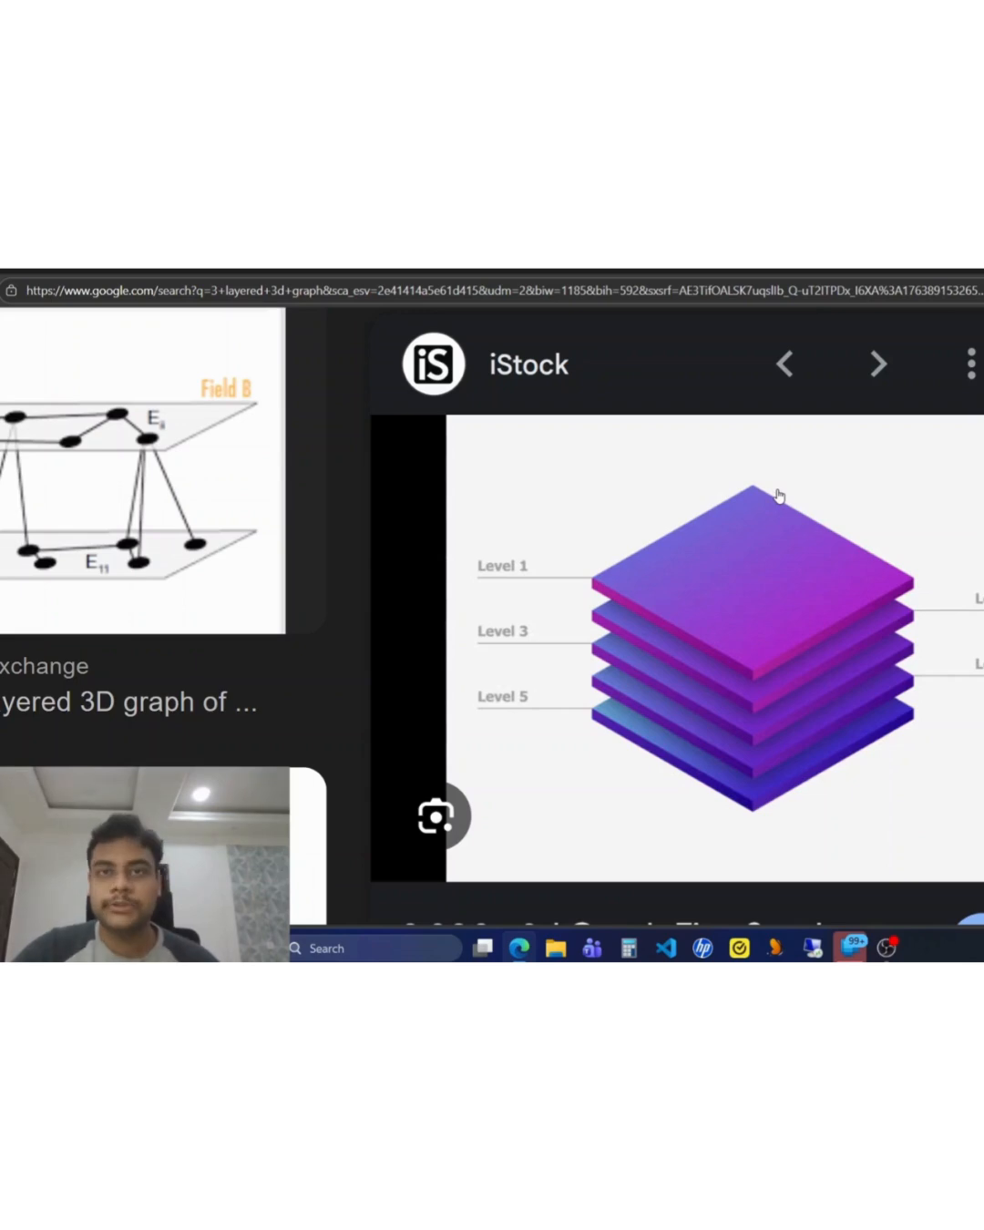
mouse_move(895, 551)
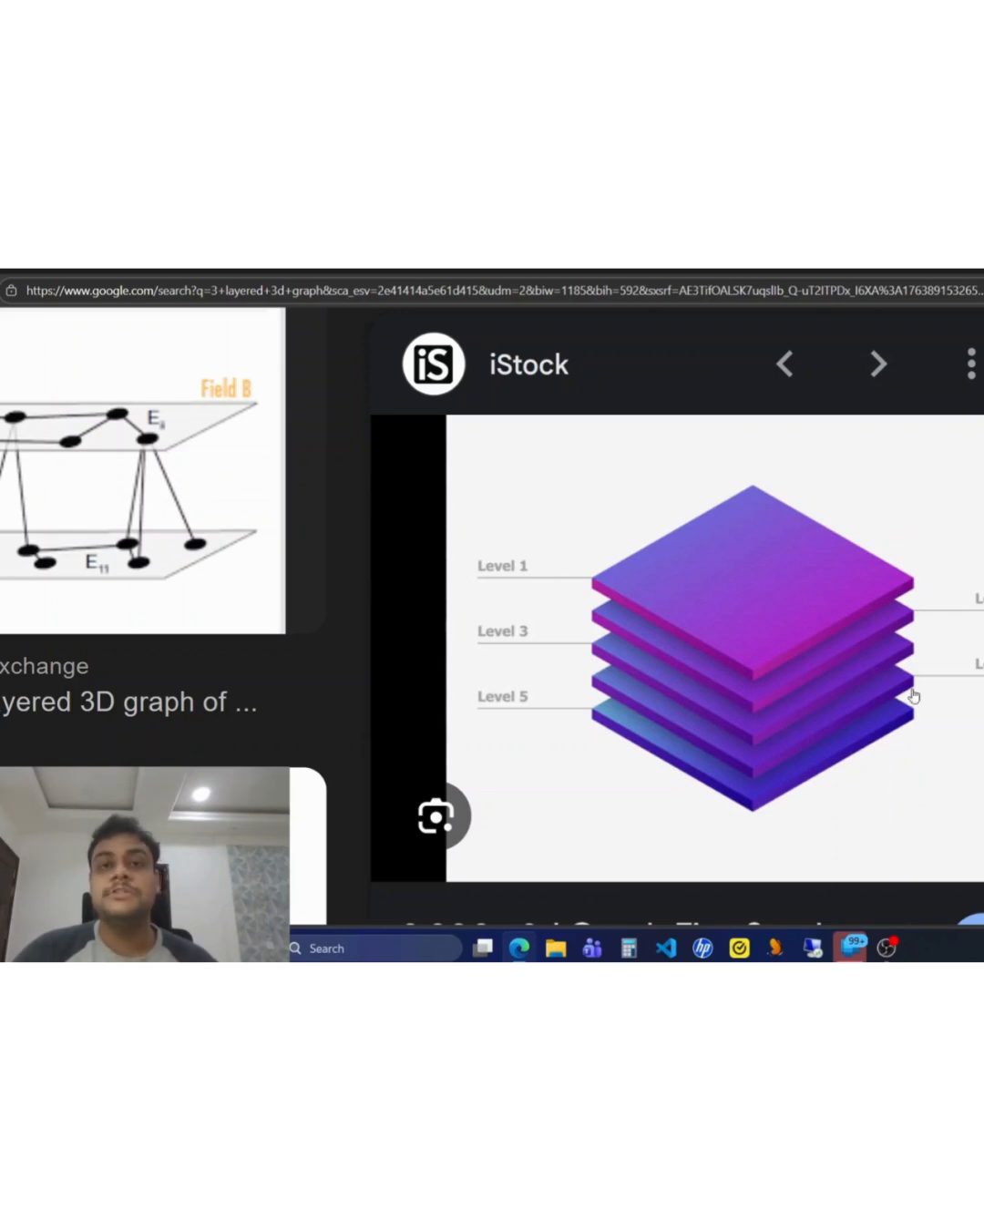
mouse_move(770, 609)
text(cat)
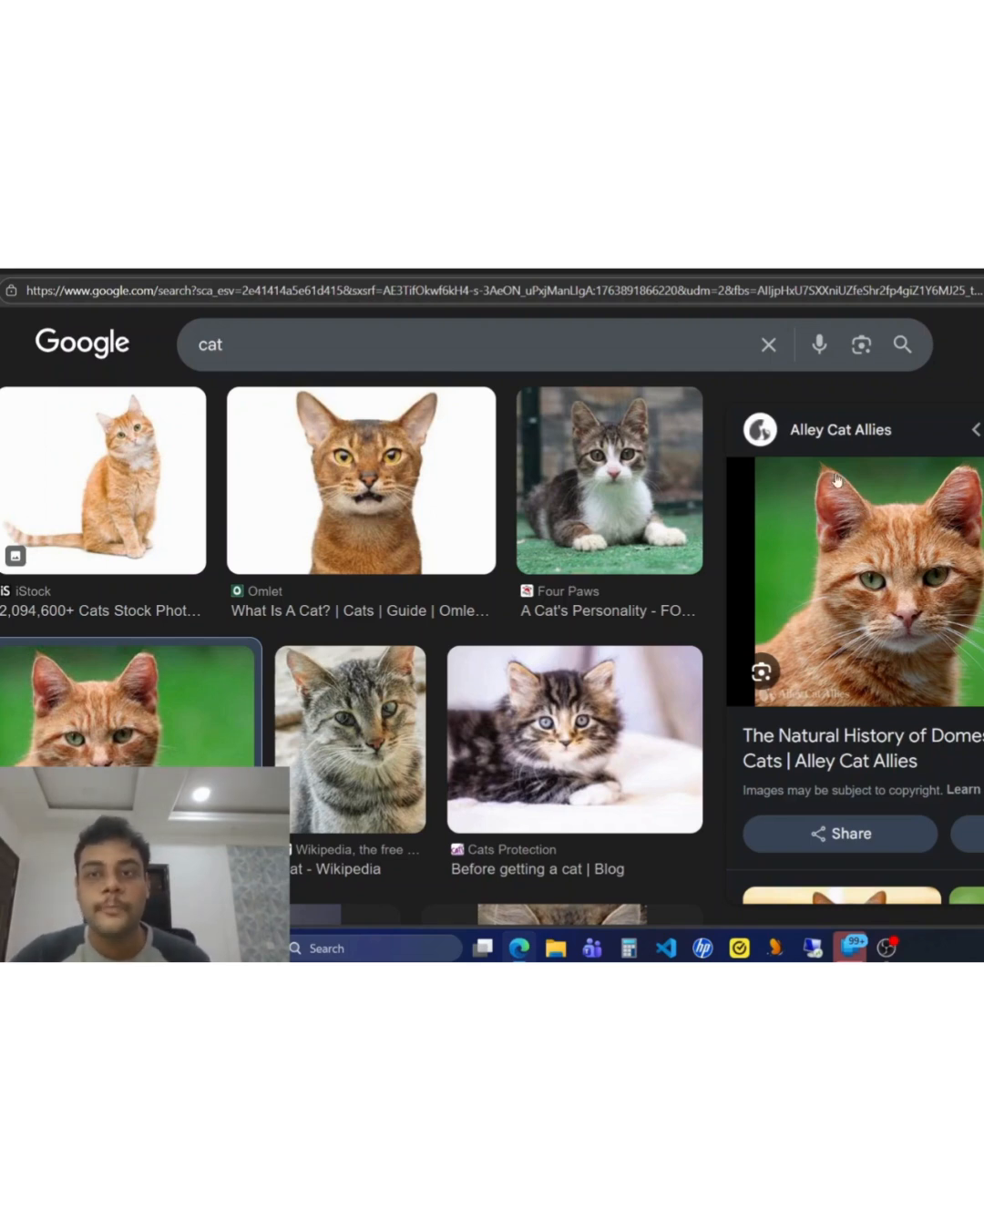
mouse_move(882, 513)
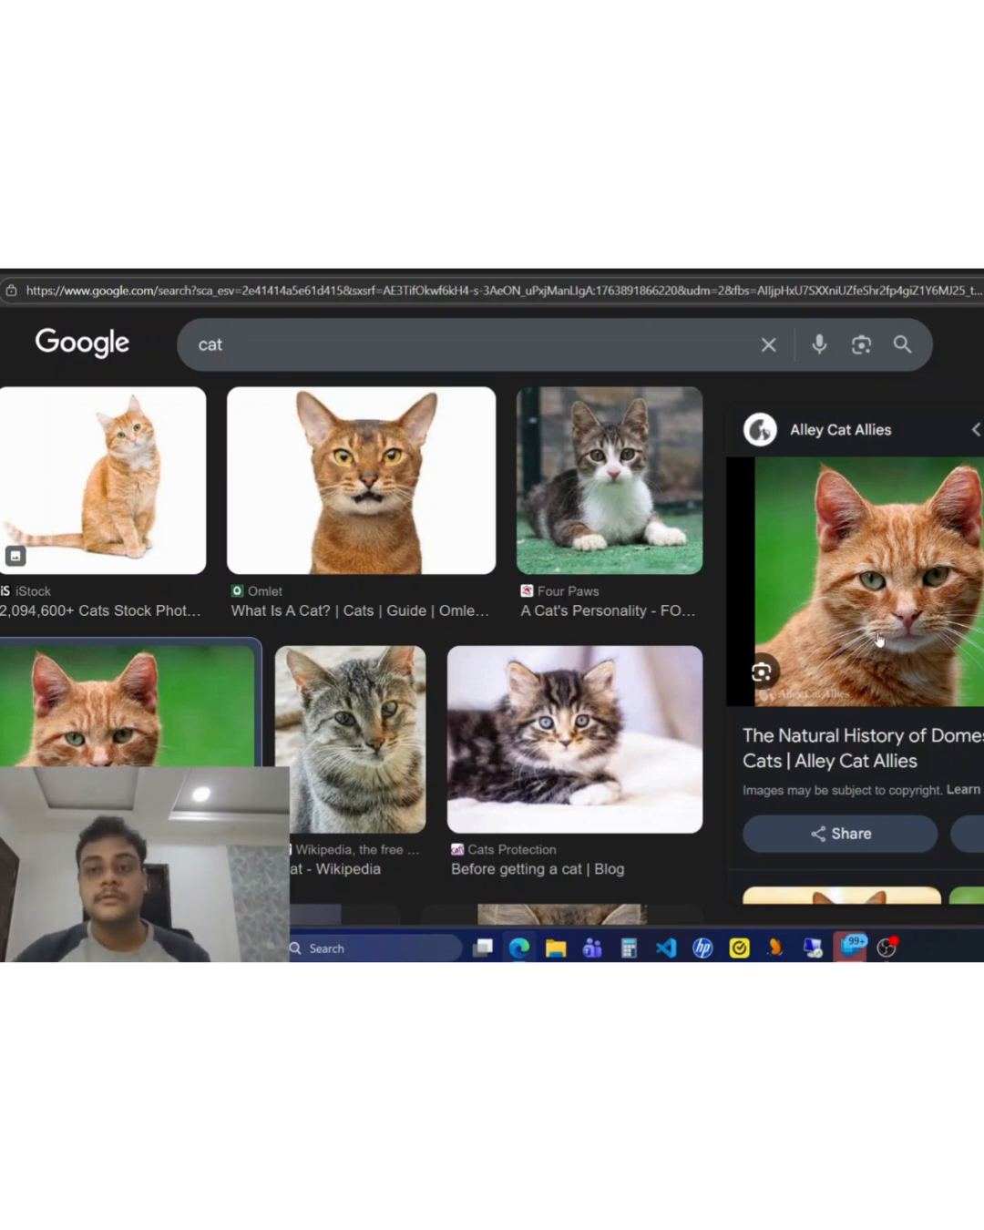
mouse_move(929, 597)
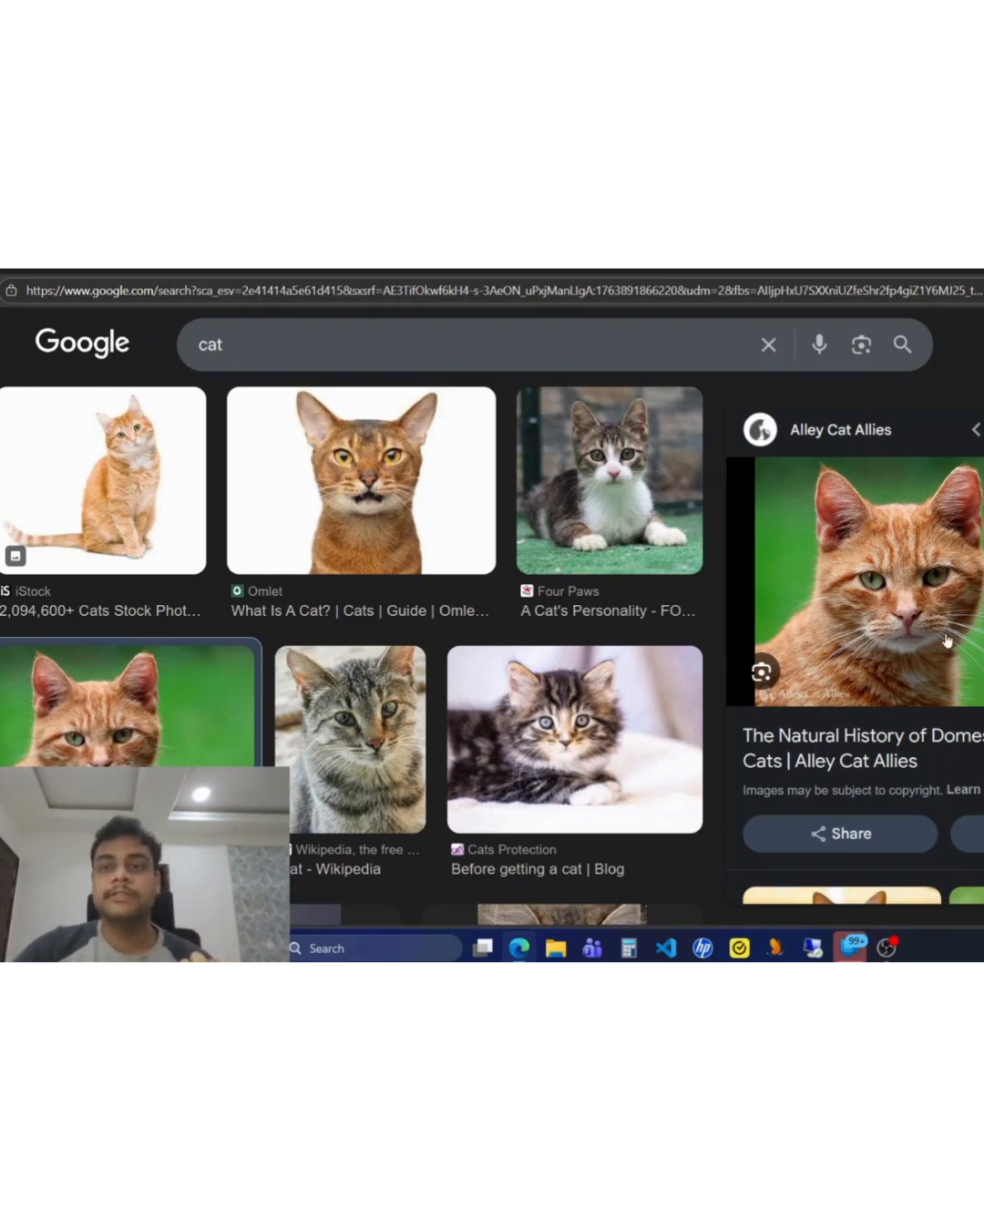
mouse_move(902, 495)
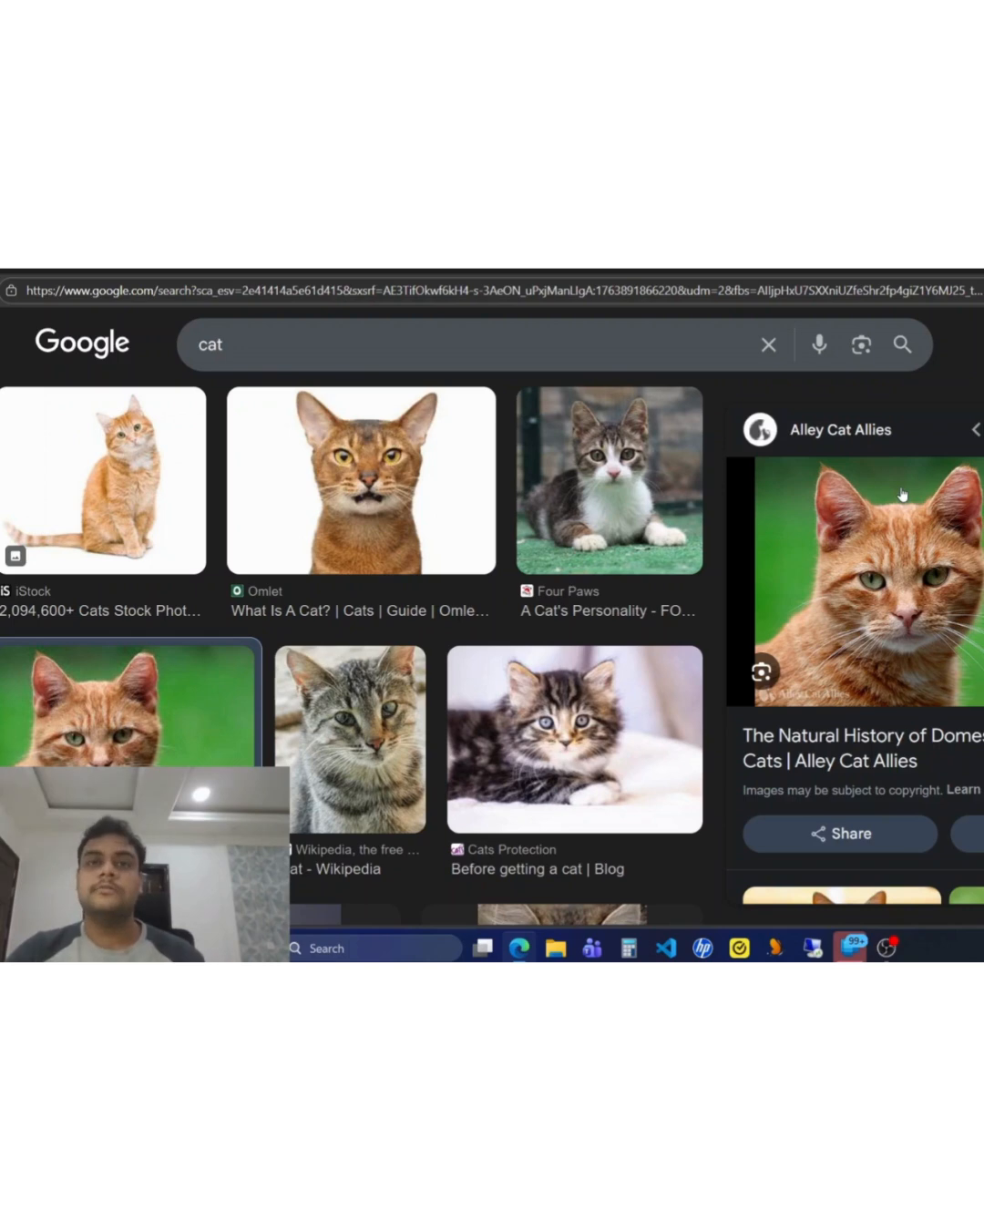
mouse_move(829, 560)
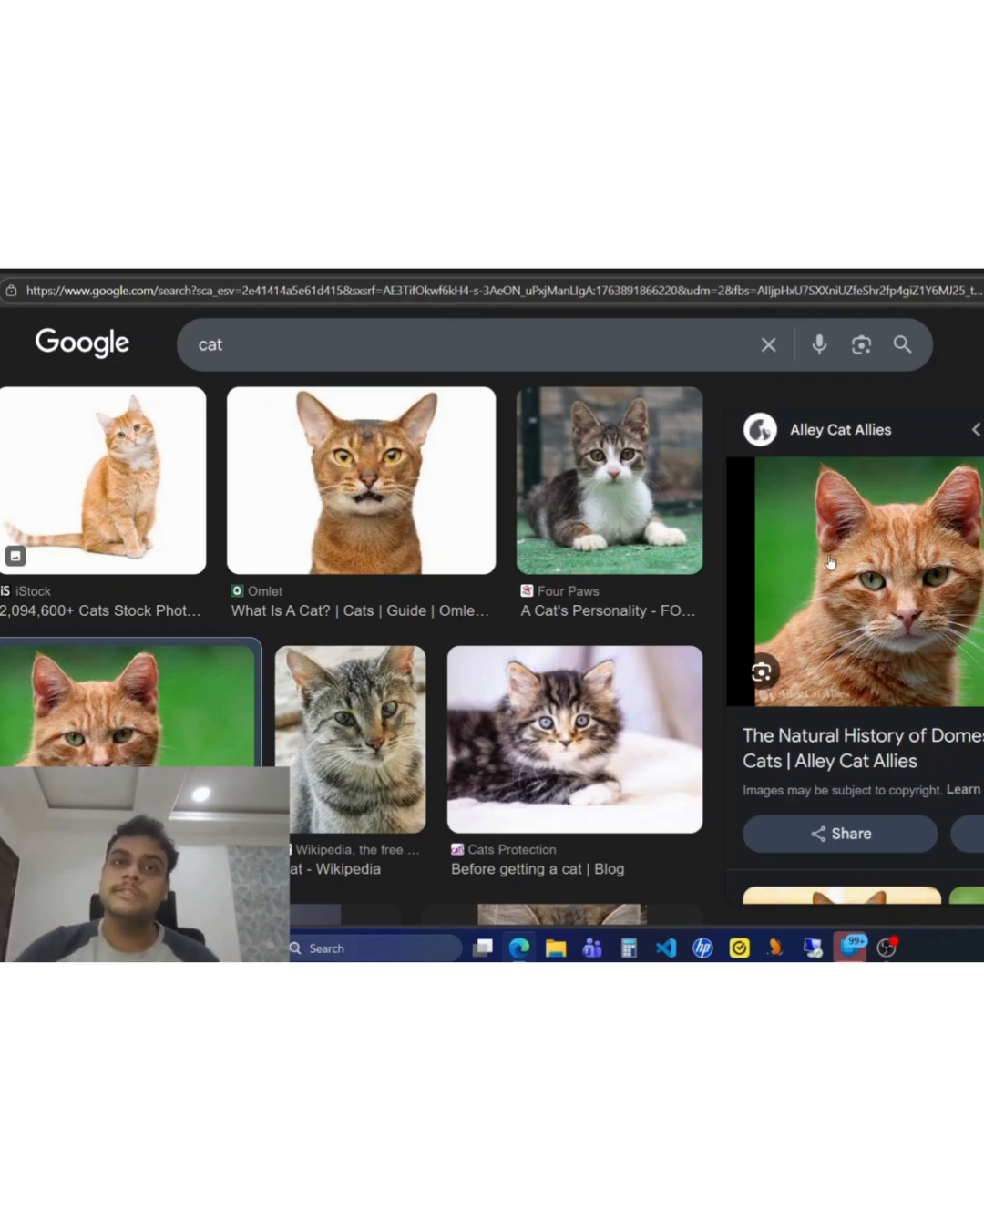